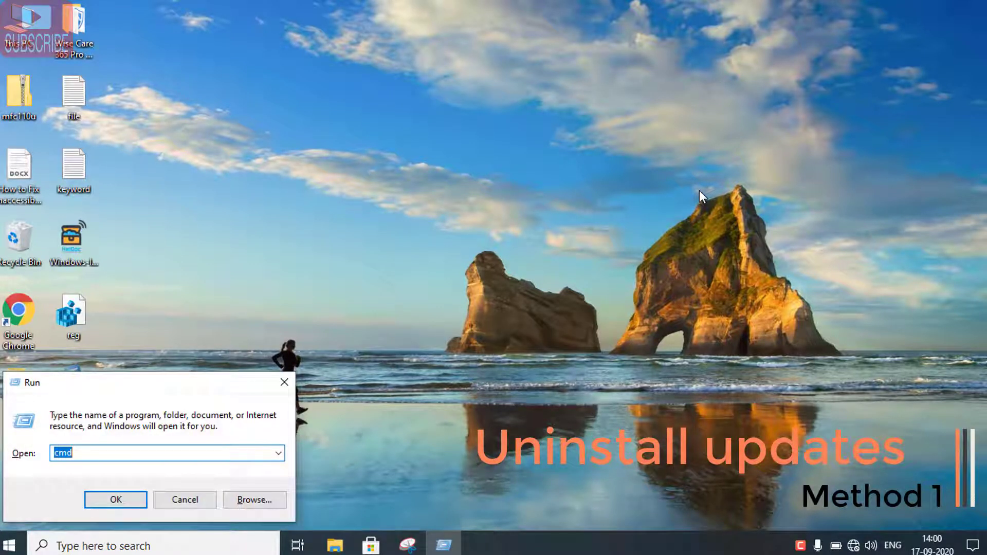
# Launch Programs and Features from the Run dialog with appwiz.cpl
pyautogui.write('appwiz.cpl')
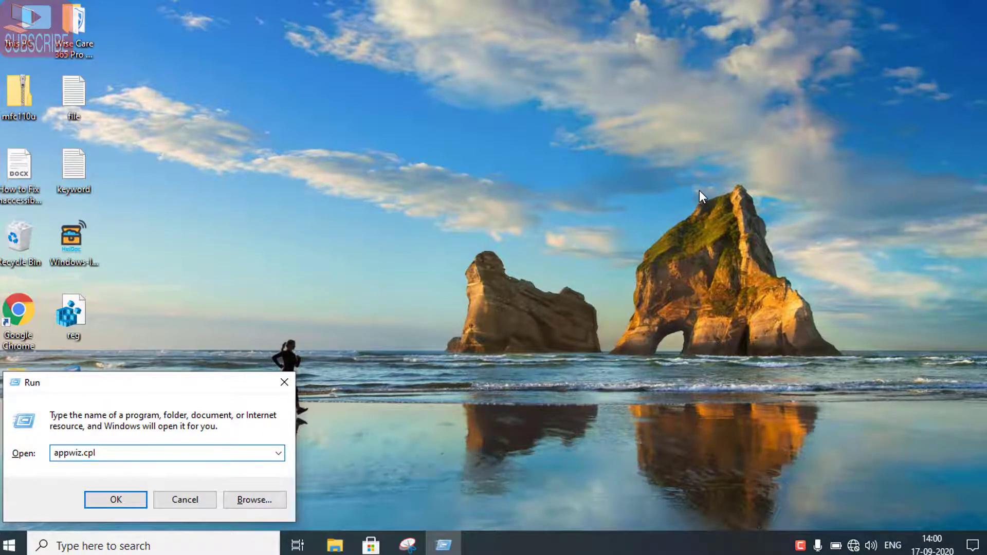
pyautogui.click(116, 499)
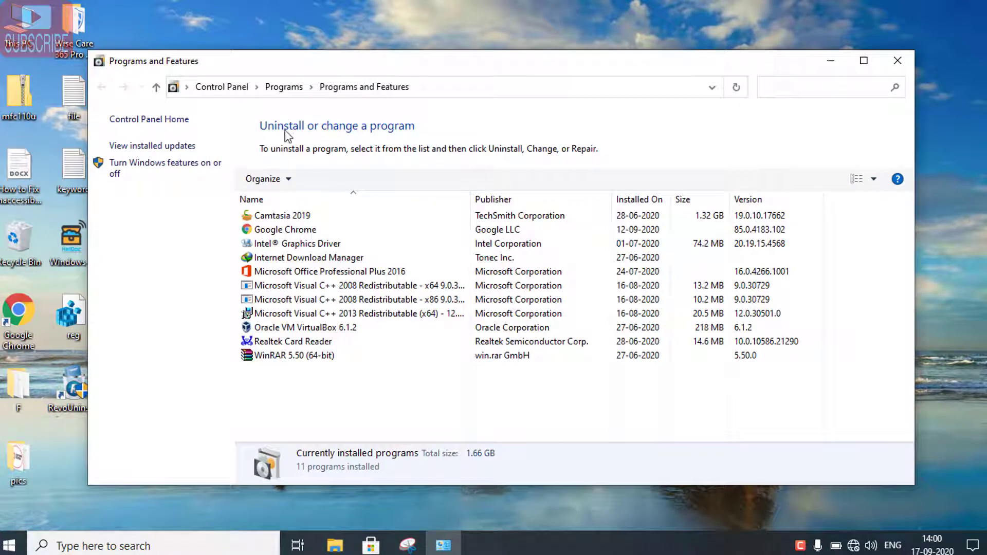
pyautogui.moveTo(153, 145)
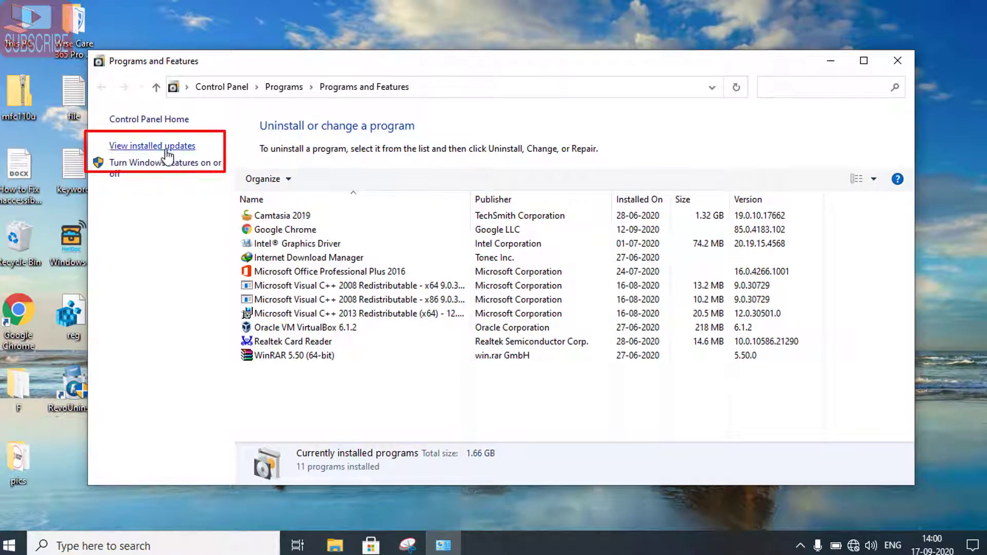
# Show installed updates and select Security Update for Microsoft Word 2016 (KB4484300)
pyautogui.click(152, 145)
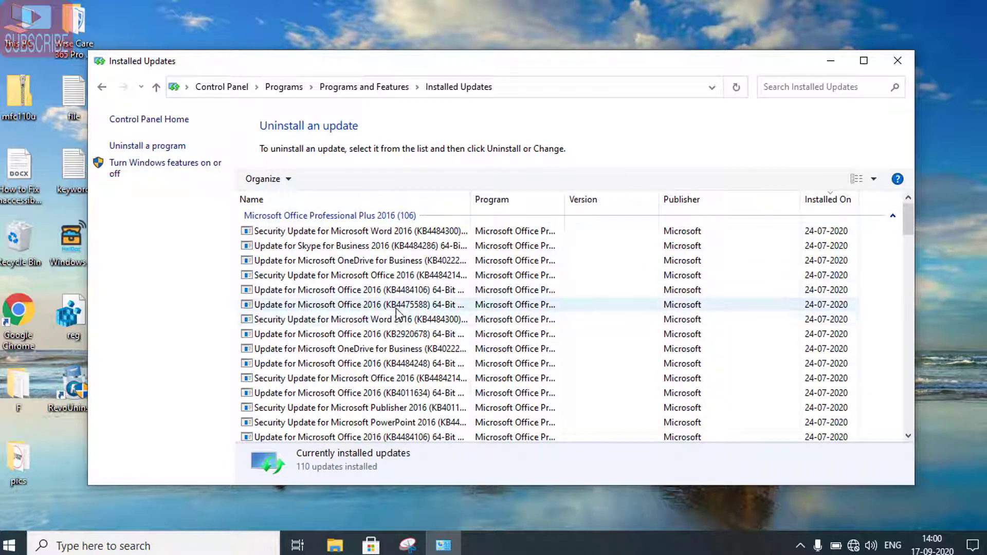
pyautogui.click(359, 231)
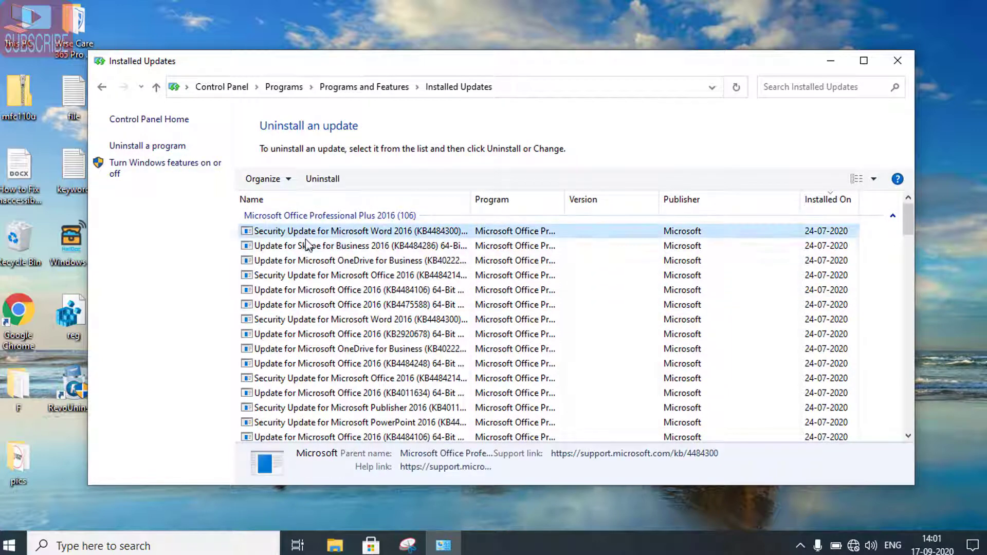
pyautogui.scroll(-3)
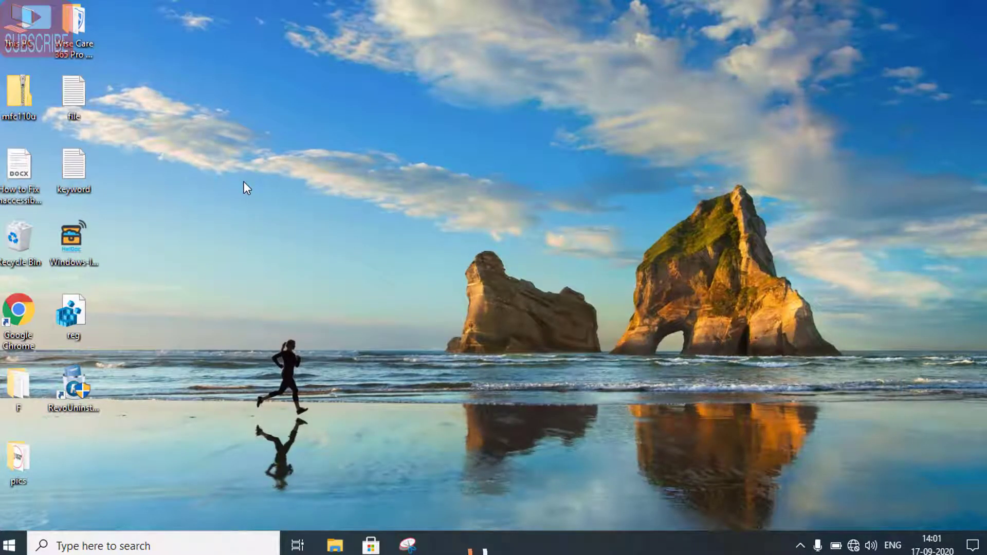
# Search for cmd and launch Command Prompt as administrator, accepting the prompt
pyautogui.click(9, 545)
pyautogui.write('cmd')
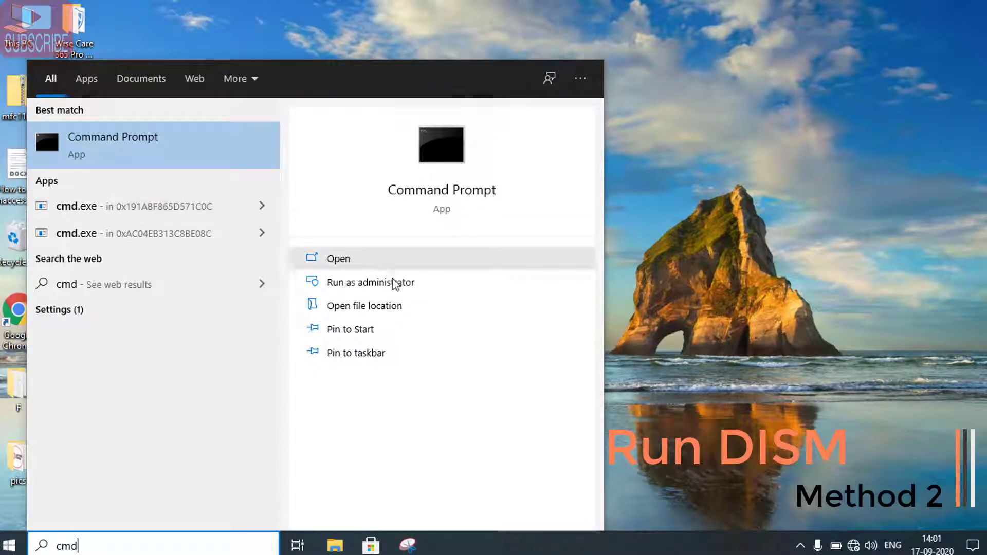
pyautogui.click(370, 282)
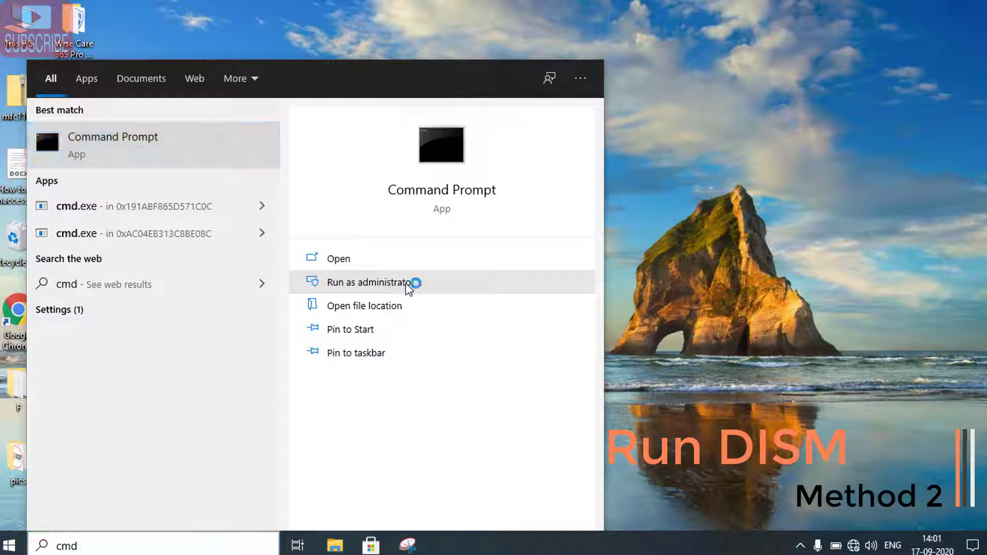
pyautogui.click(370, 281)
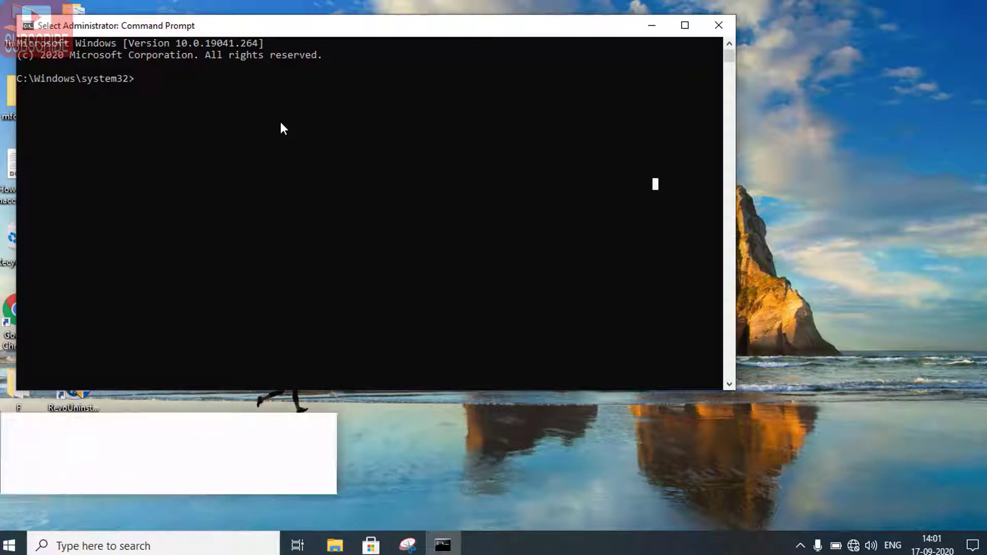
# Run dism /online /cleanup-image /restorehealth in the elevated Command Prompt
pyautogui.write('dism')
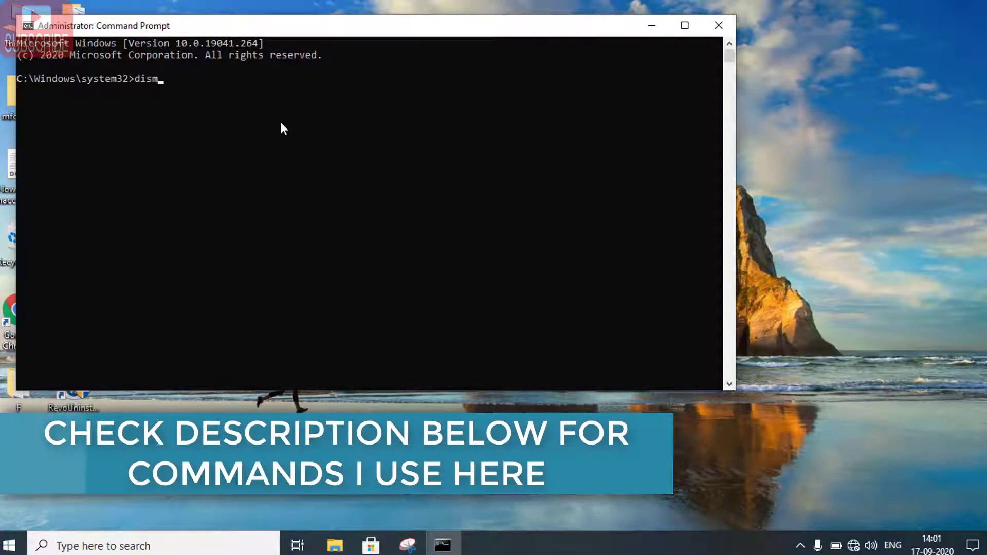
pyautogui.write('/onlin')
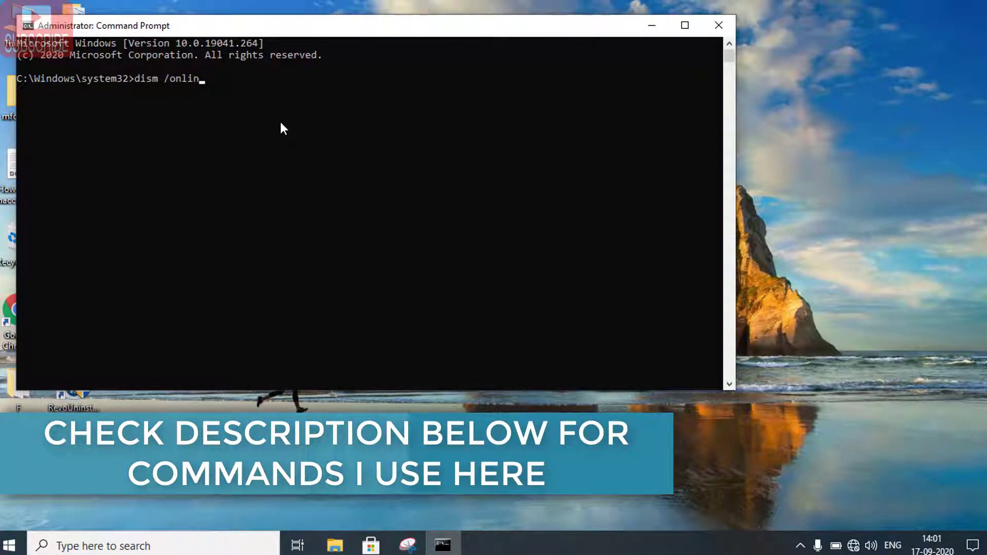
pyautogui.write('e /clean')
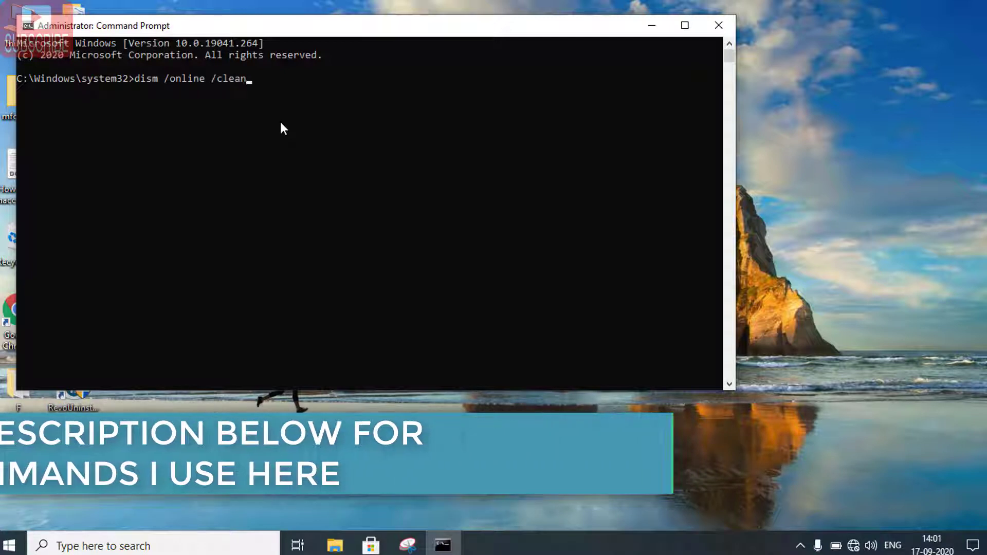
pyautogui.write('up-ima')
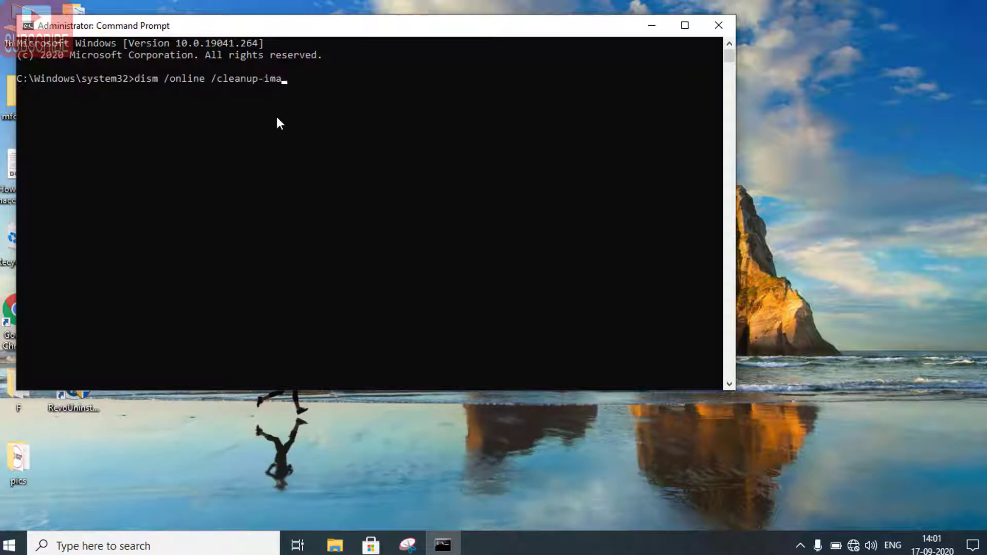
pyautogui.write('ge')
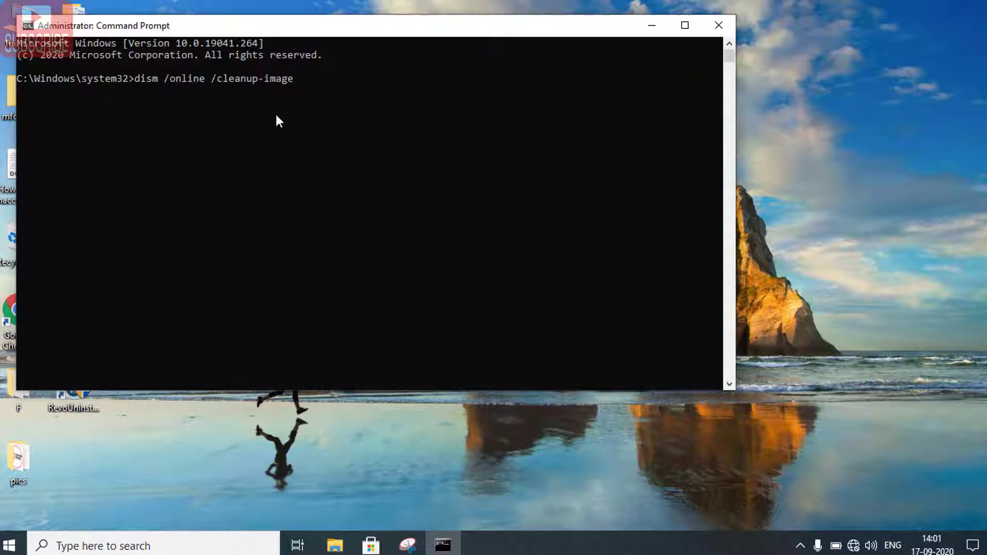
pyautogui.write('/res')
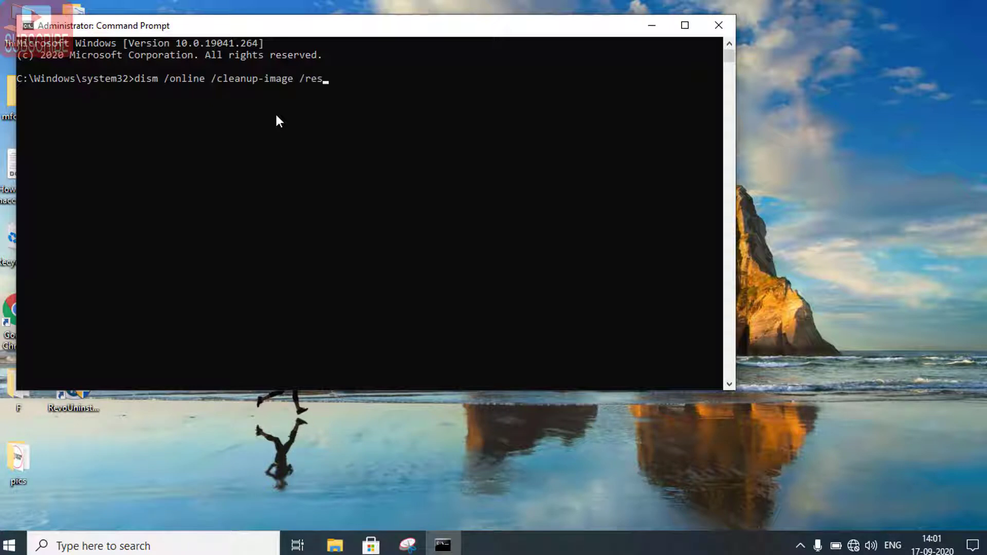
pyautogui.write('torehealth')
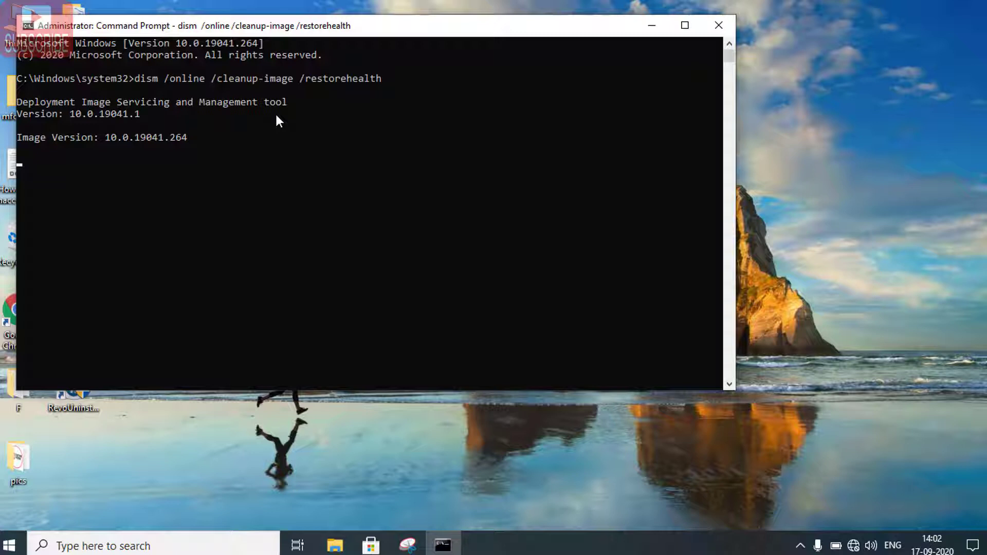
pyautogui.moveTo(603, 38)
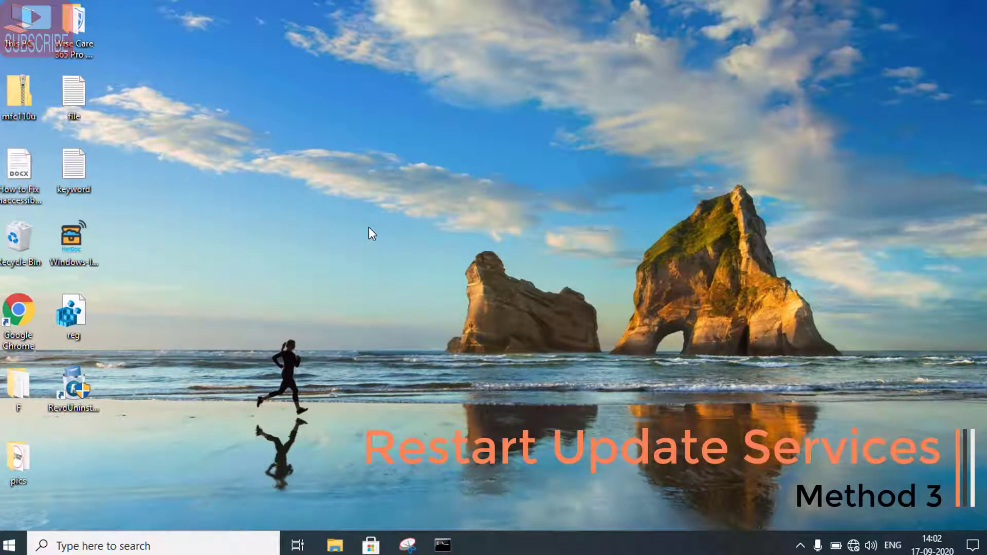
pyautogui.moveTo(219, 387)
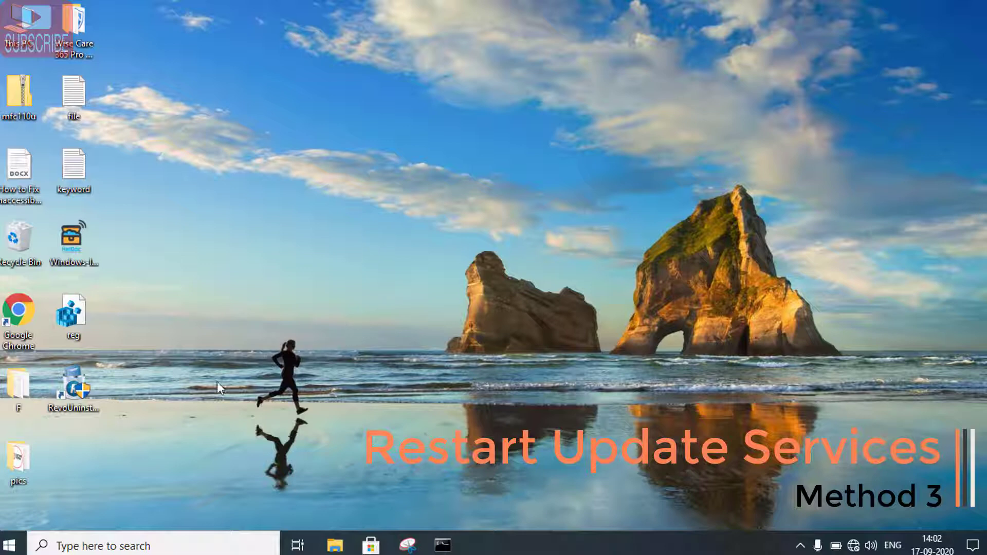
# Search cmd and launch a fresh Command Prompt as administrator
pyautogui.write('cmd')
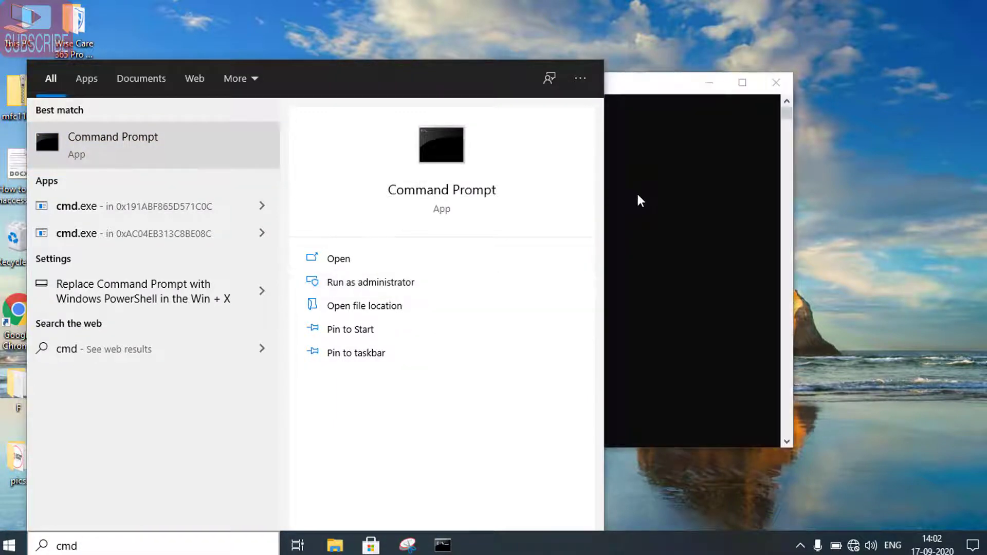
pyautogui.click(370, 282)
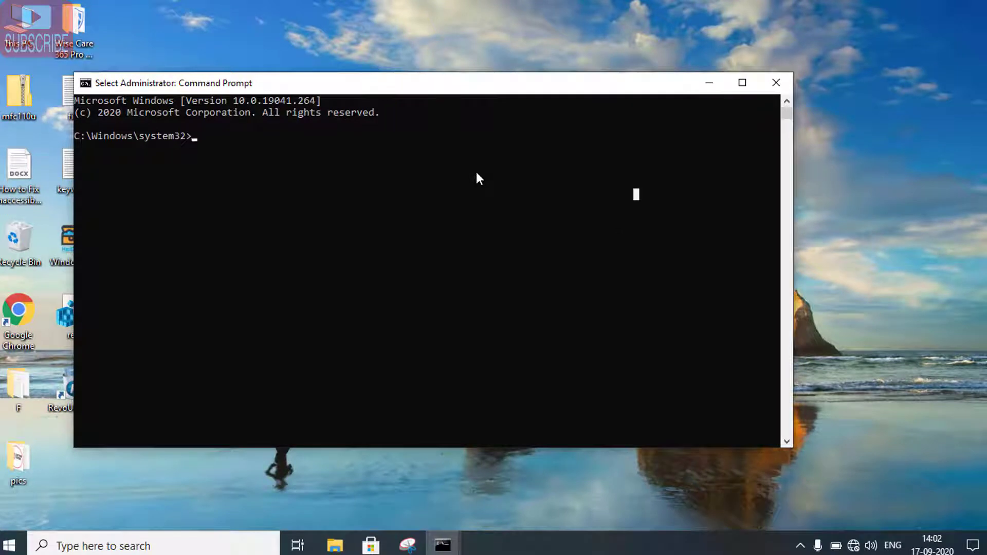
# Run net stop wuauserv, then net stop bits, which reports BITS not started
pyautogui.write('net stop')
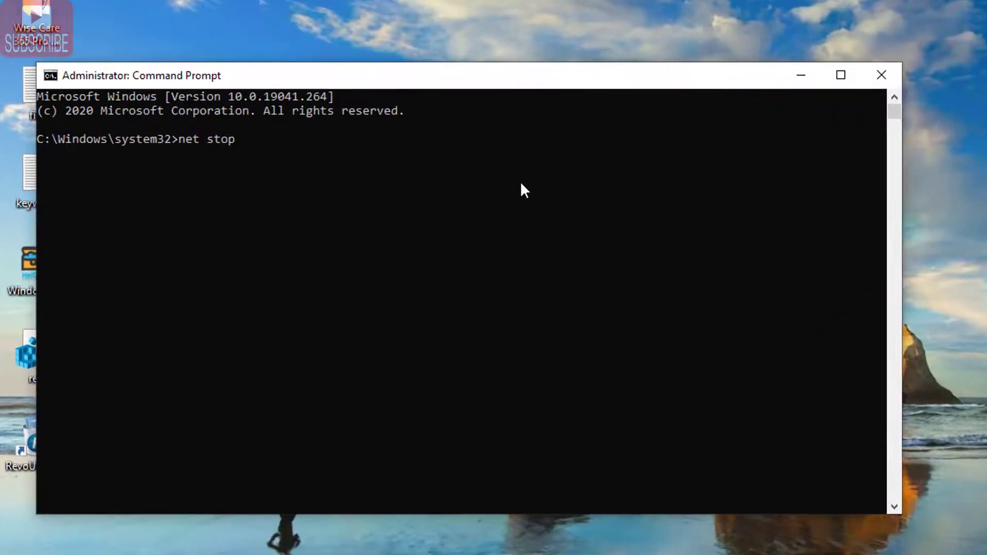
pyautogui.write('wua')
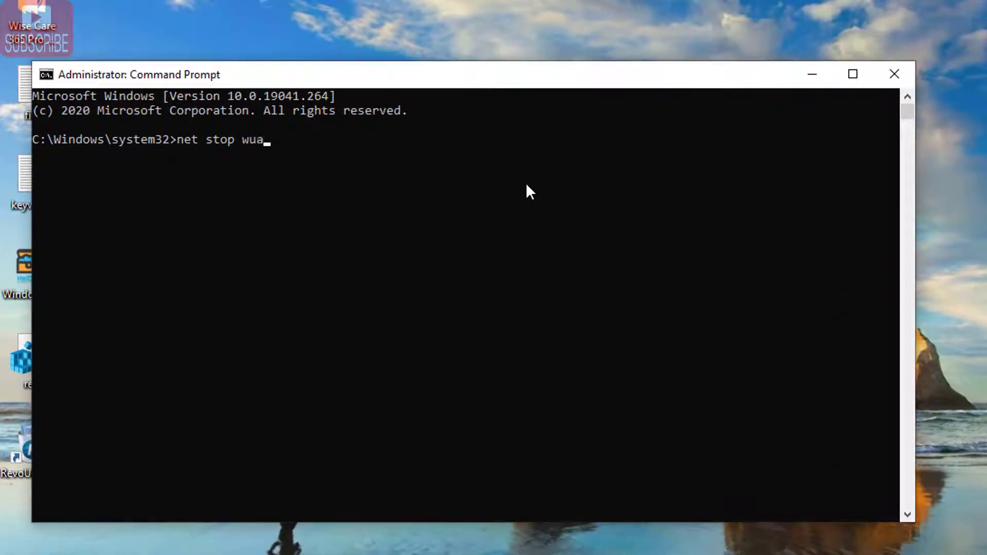
pyautogui.write('userv')
pyautogui.write('n')
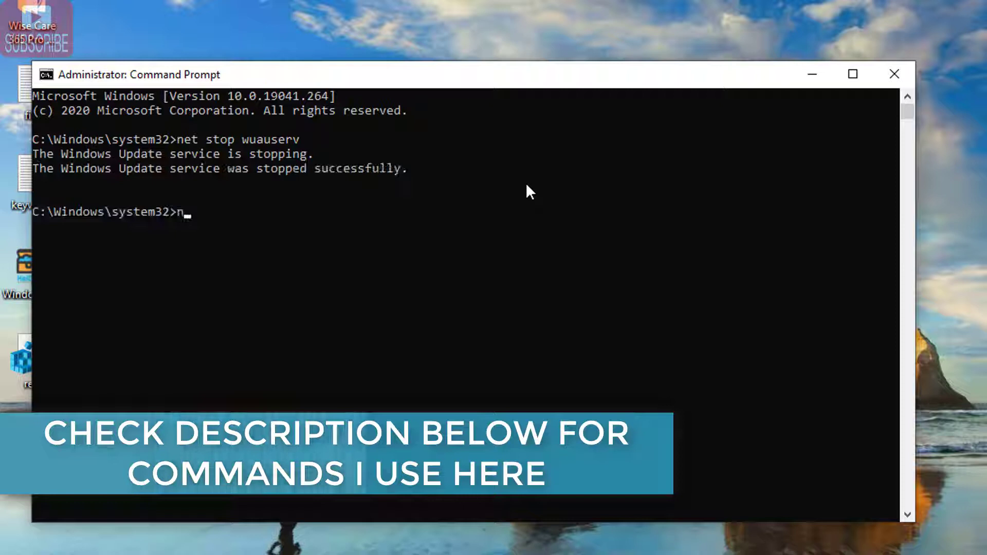
pyautogui.write('et stop bits')
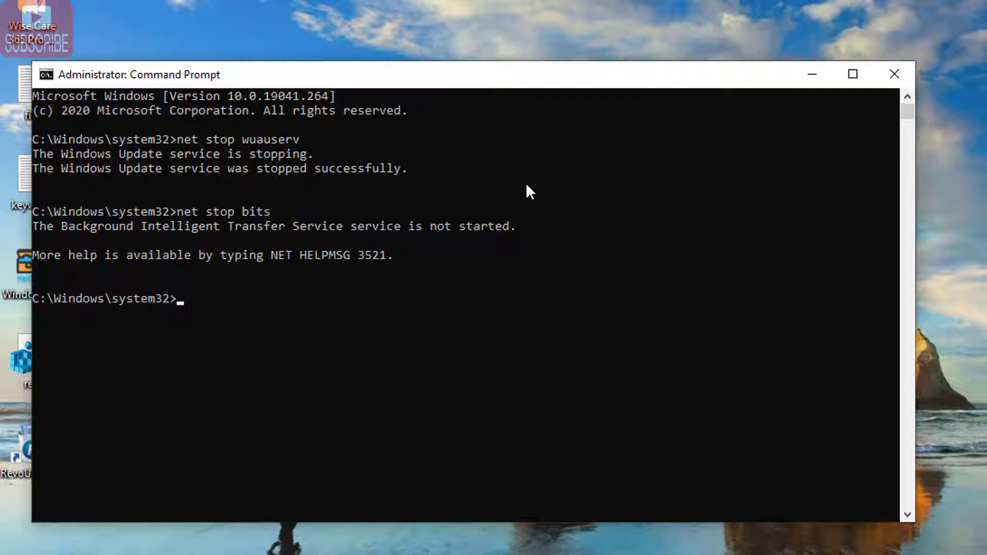
# Run net start wuauserv, then net start bits to restart both services
pyautogui.write('net start')
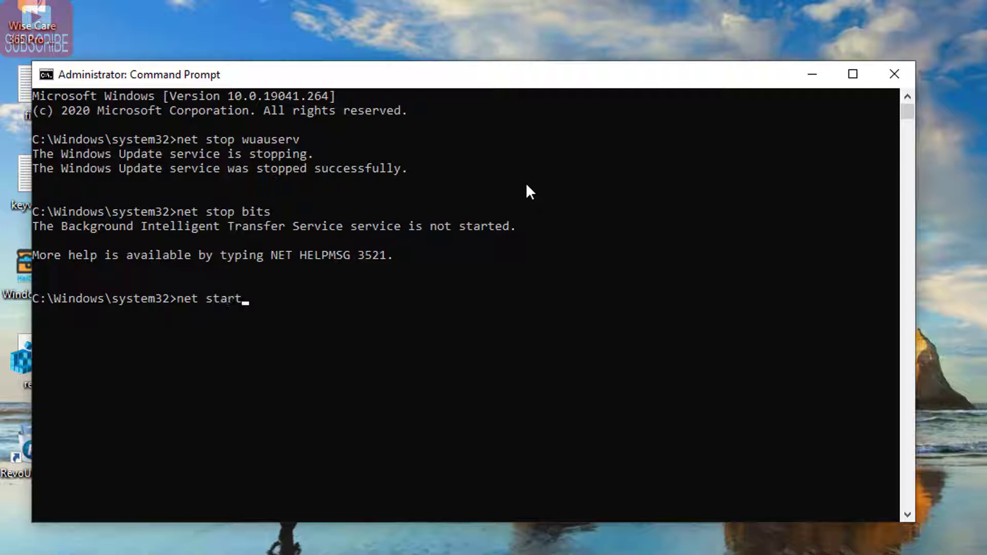
pyautogui.write('wuaus')
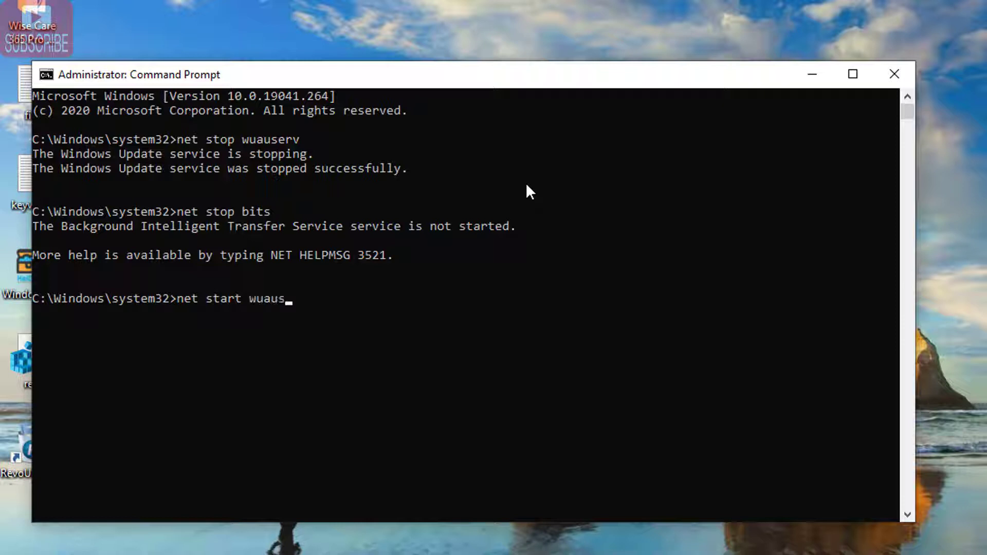
pyautogui.write('erv')
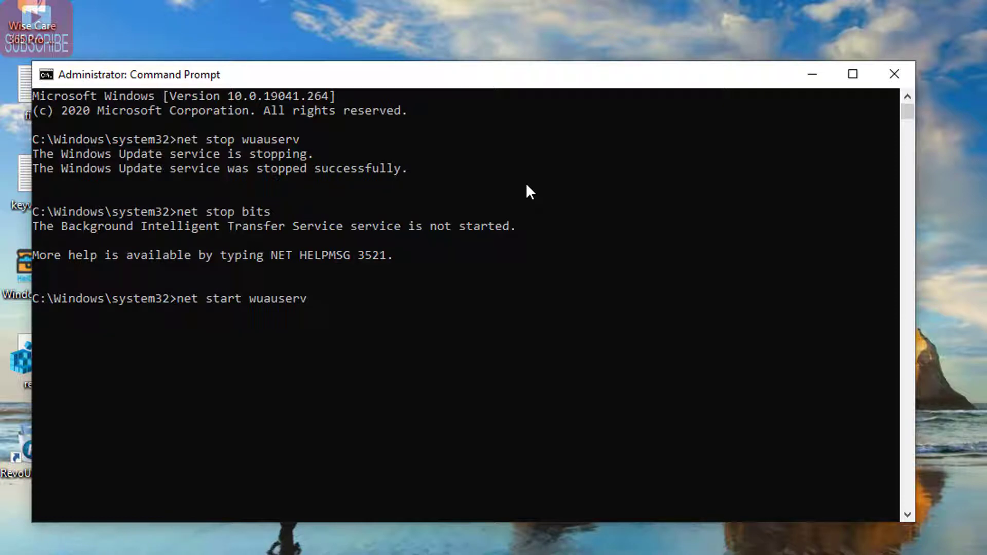
pyautogui.press('Return')
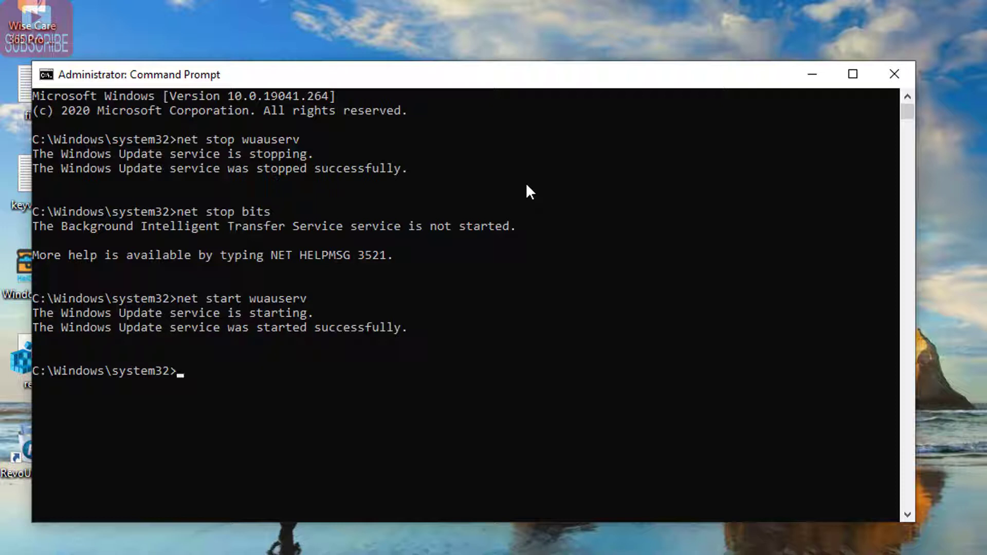
pyautogui.write('net start')
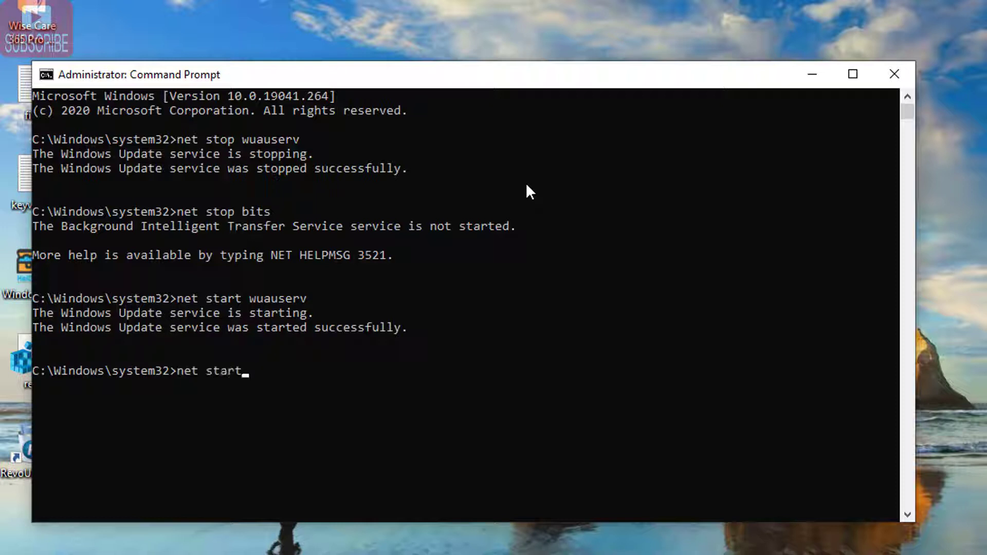
pyautogui.write('bits')
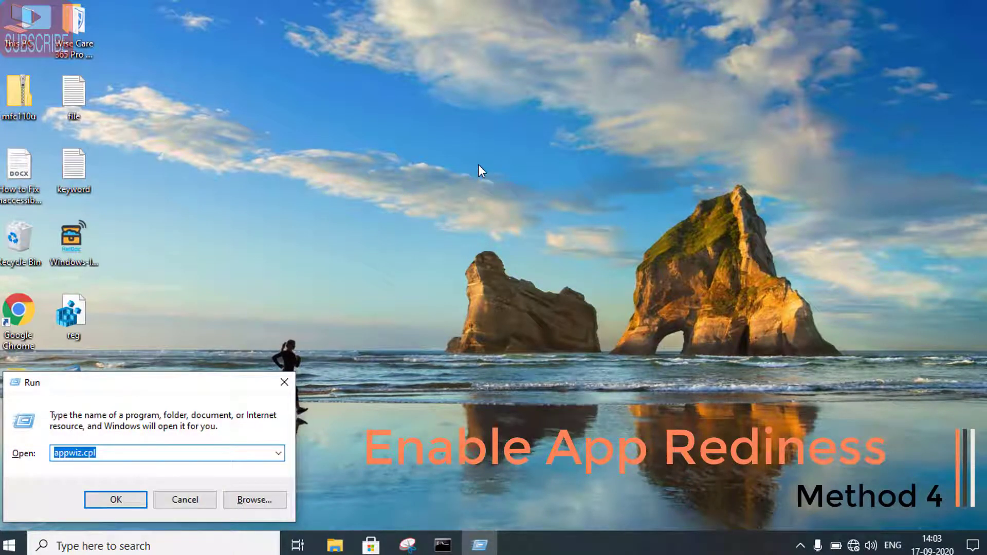
# In services.msc, set App Readiness startup type to Automatic and save it
pyautogui.write('ser')
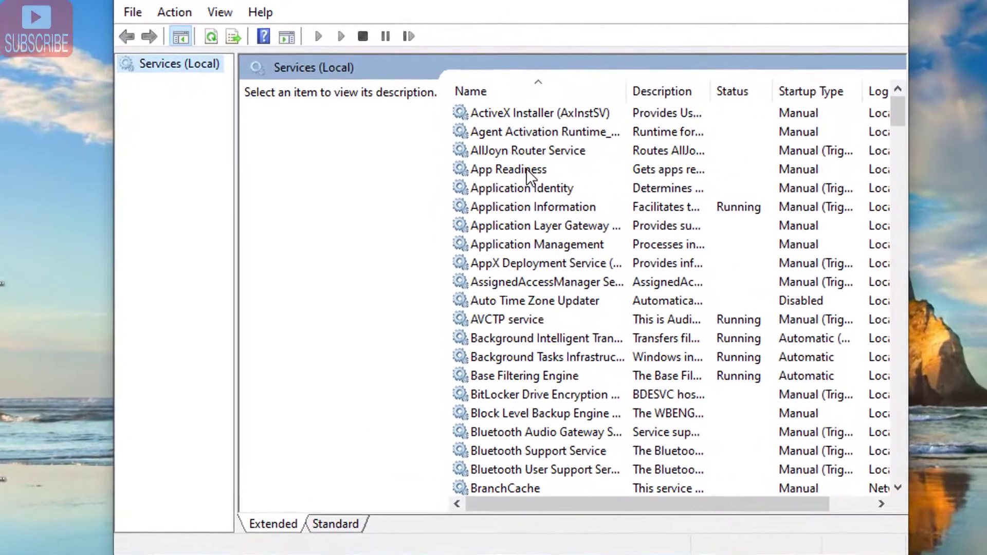
pyautogui.click(510, 169)
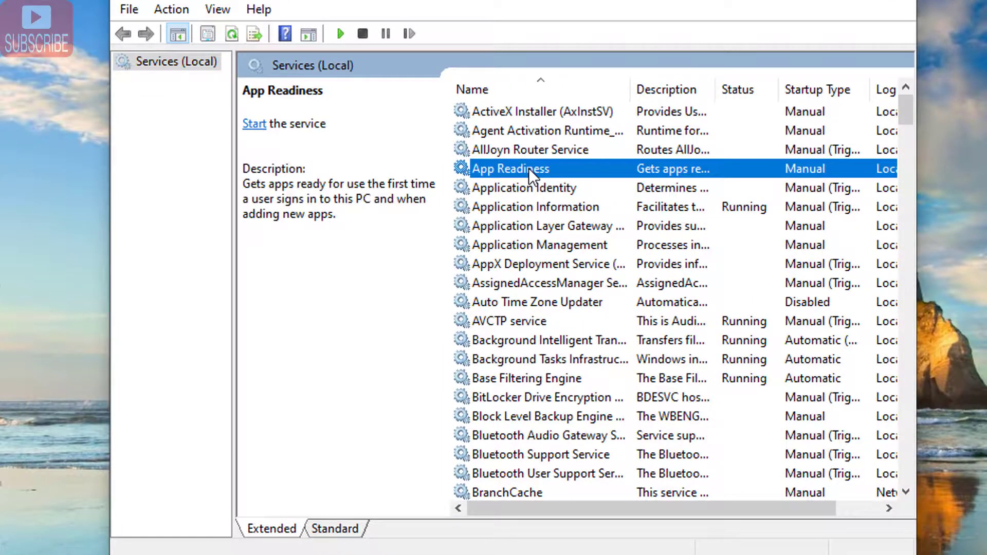
pyautogui.doubleClick(511, 168)
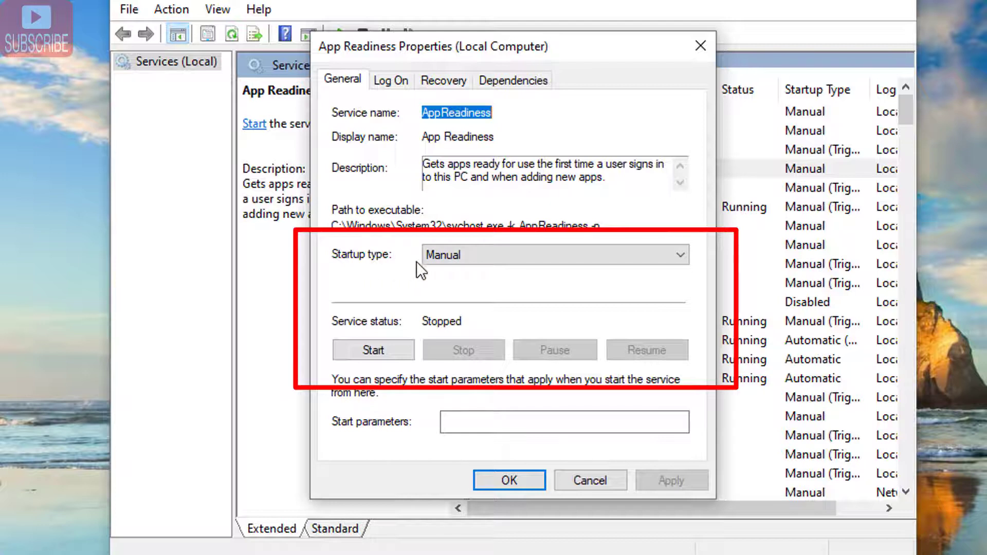
pyautogui.click(554, 254)
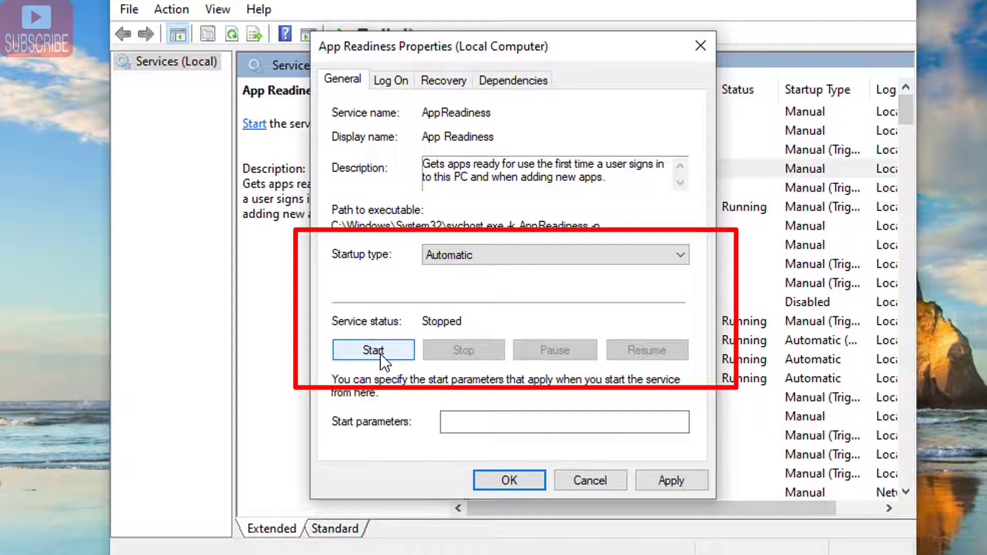
pyautogui.moveTo(413, 394)
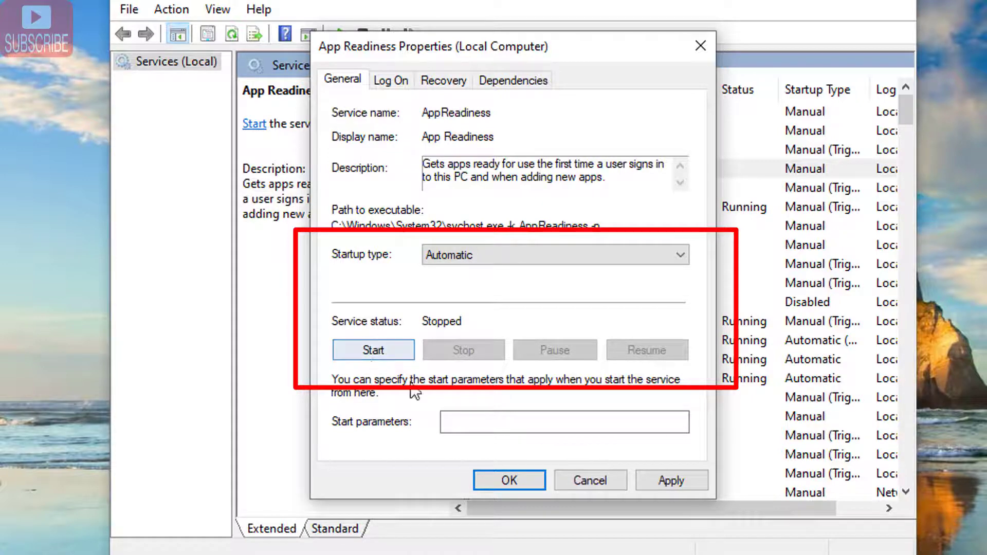
pyautogui.click(589, 480)
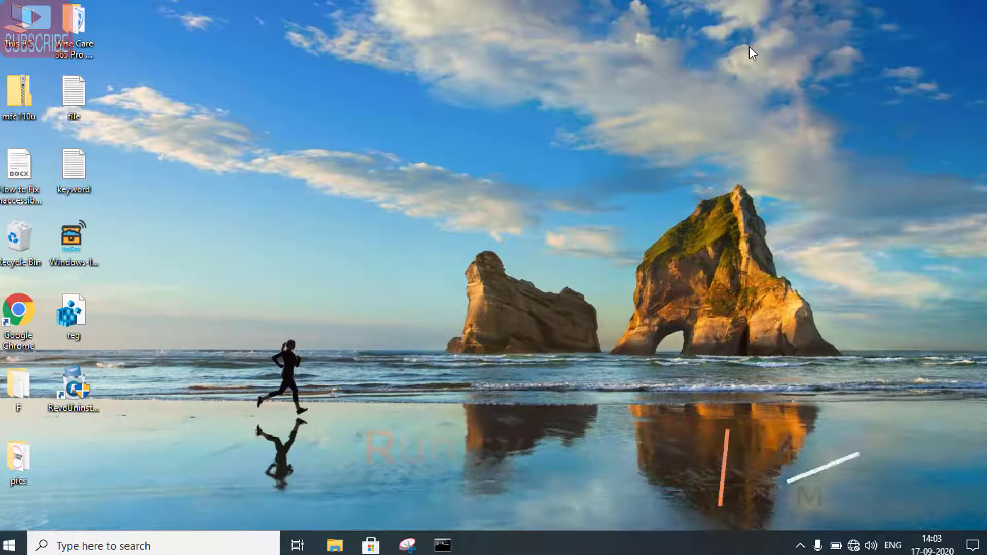
# Launch an elevated Command Prompt, run sfc /scannow and minimize the window
pyautogui.click(9, 545)
pyautogui.write('cmd')
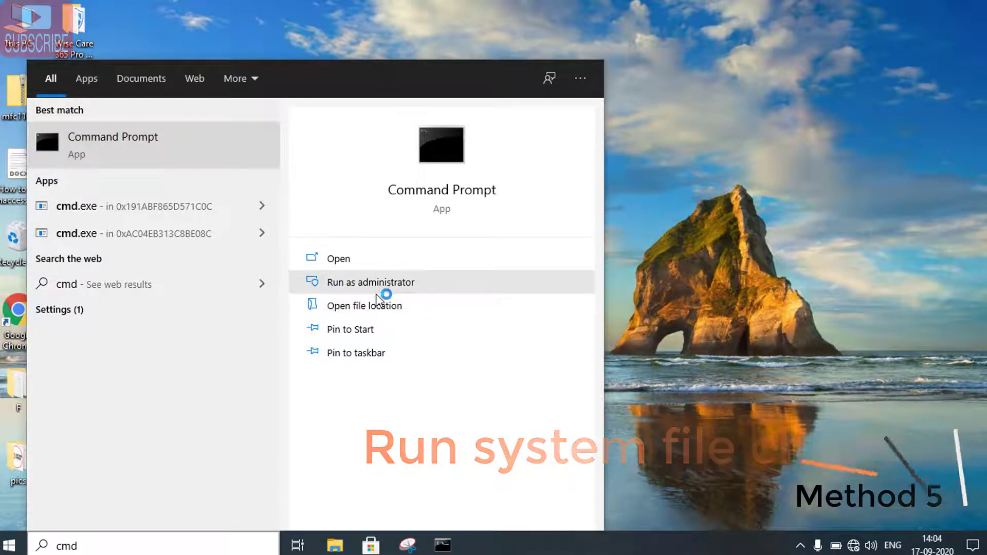
pyautogui.click(372, 282)
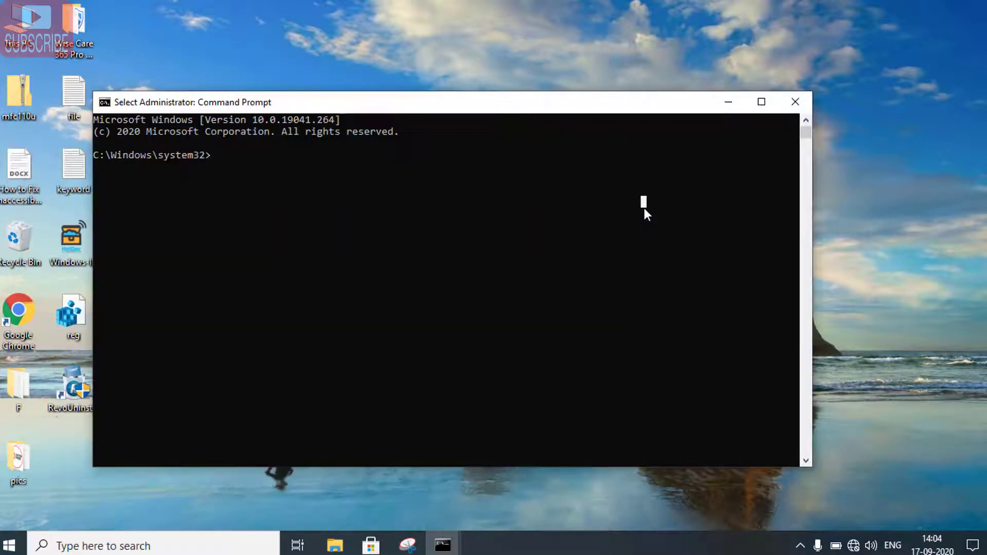
pyautogui.write('sfc')
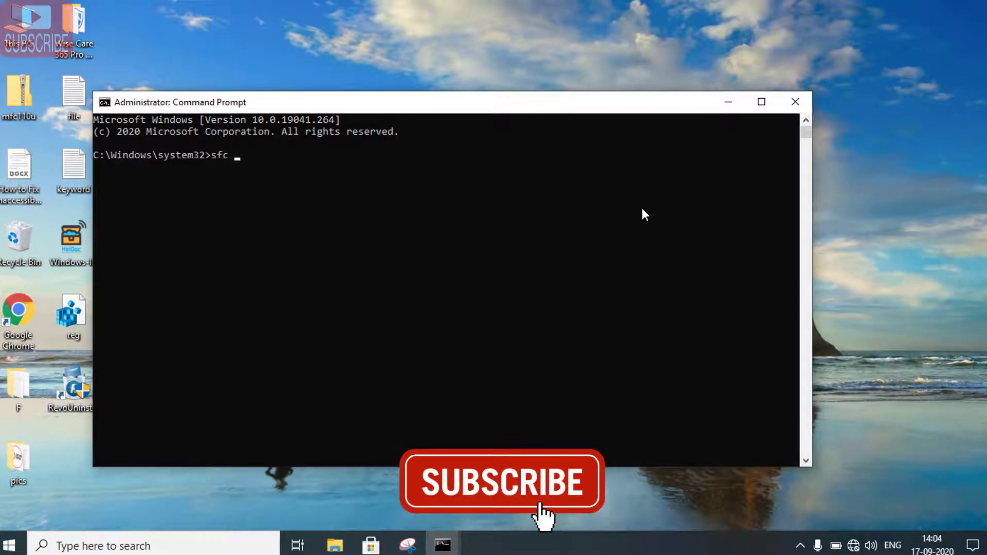
pyautogui.write('/scannow')
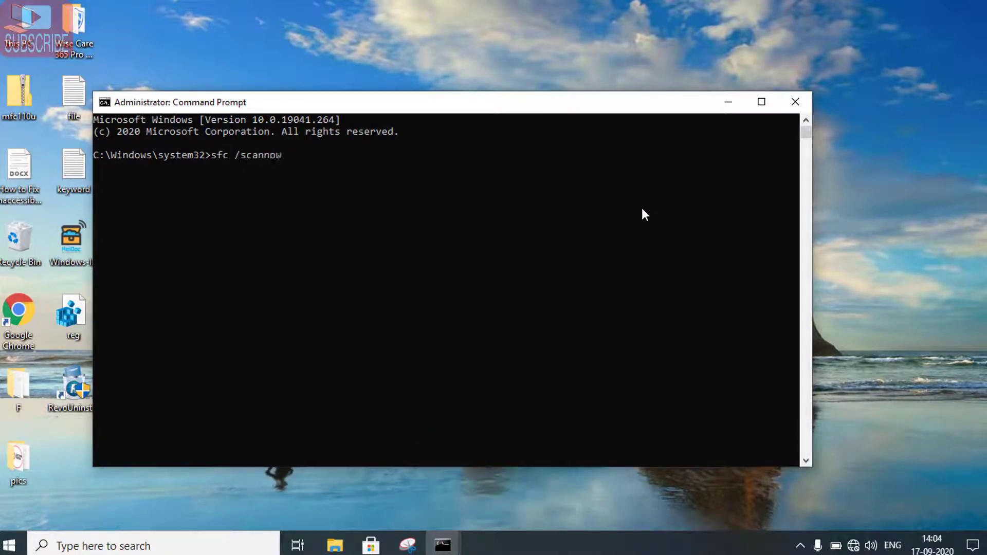
pyautogui.press('Return')
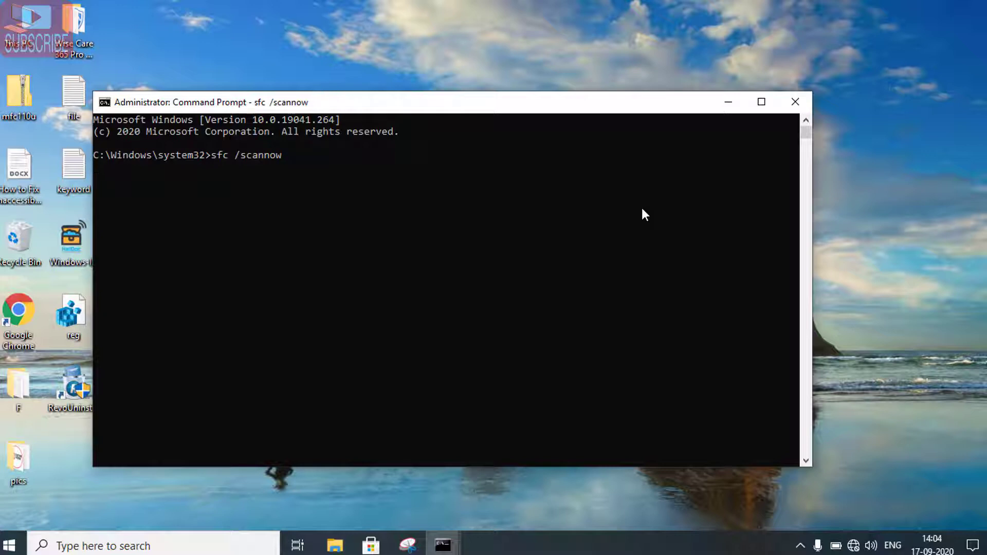
pyautogui.moveTo(645, 211)
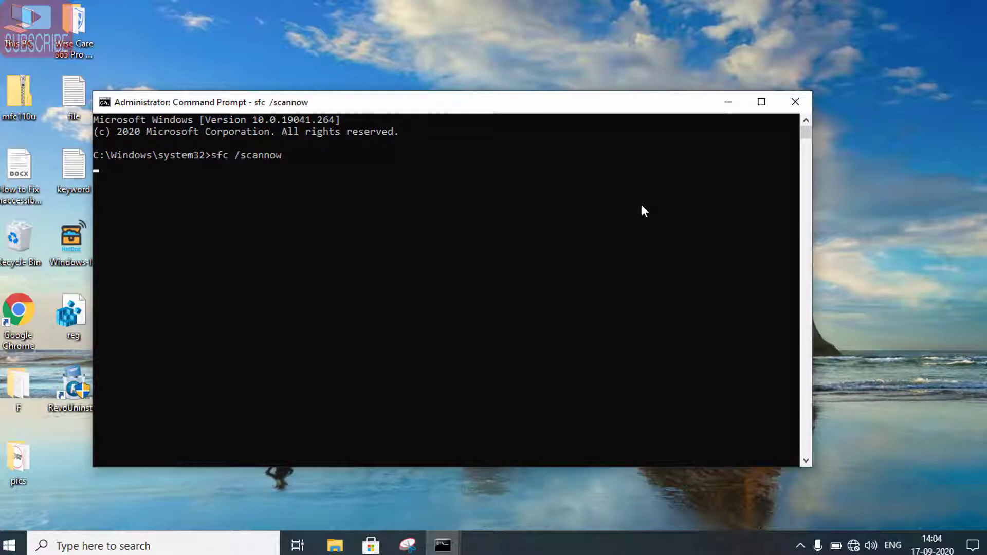
pyautogui.moveTo(702, 125)
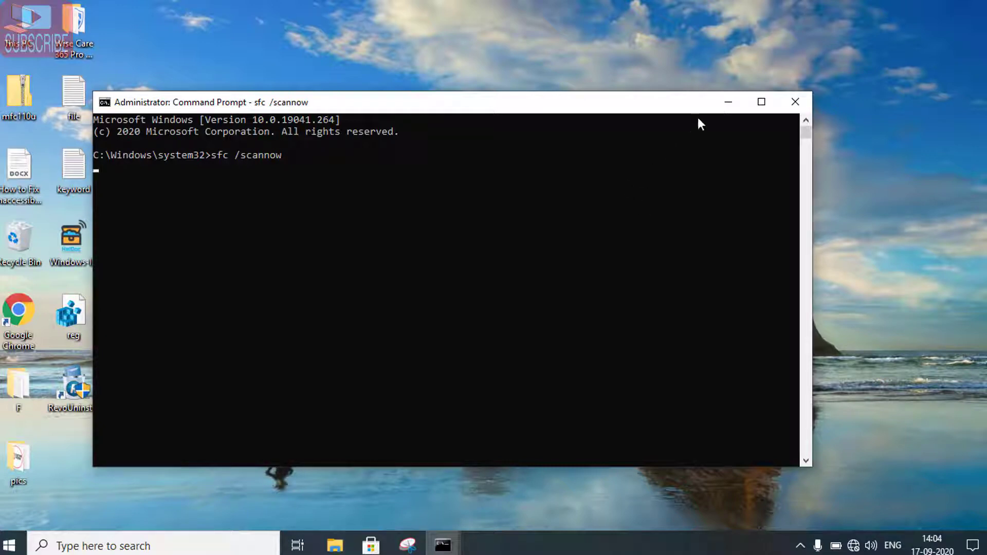
pyautogui.moveTo(728, 102)
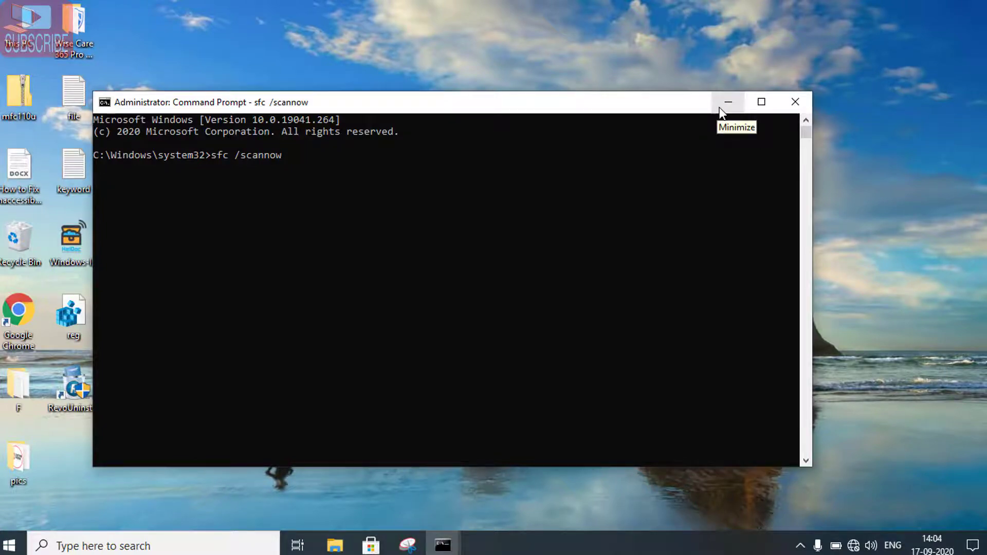
pyautogui.click(728, 102)
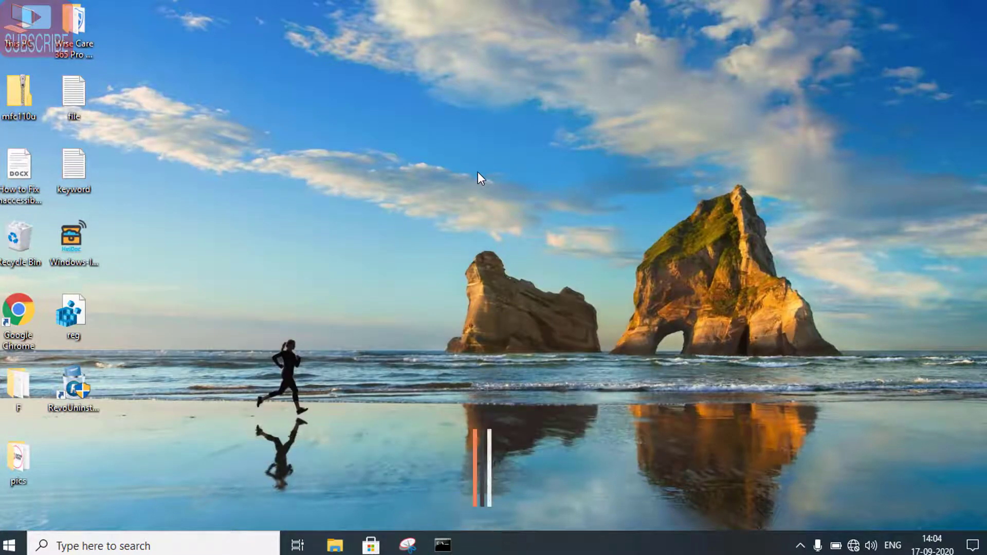
# Navigate Settings > Update & Security > Troubleshoot > Additional troubleshooters to Windows Update
pyautogui.click(480, 545)
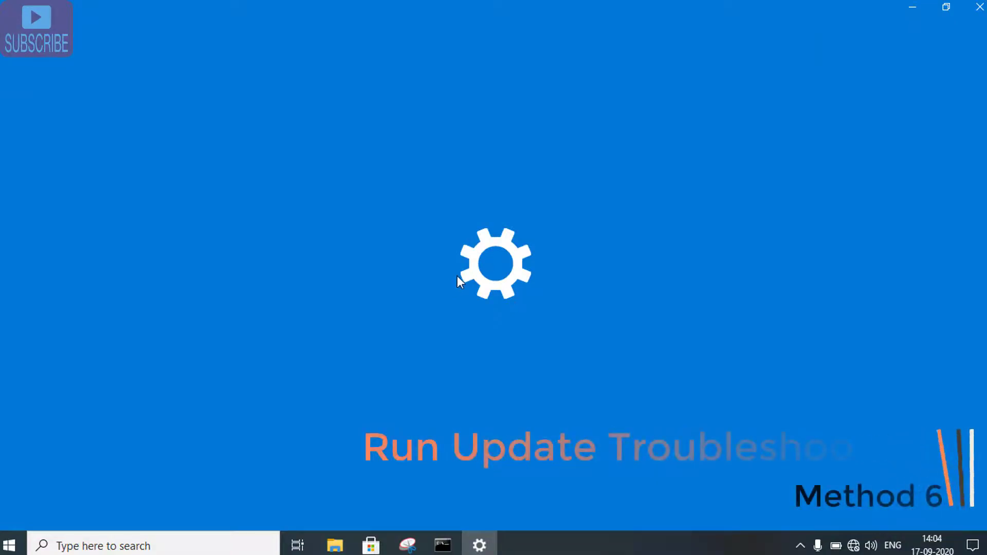
pyautogui.click(479, 545)
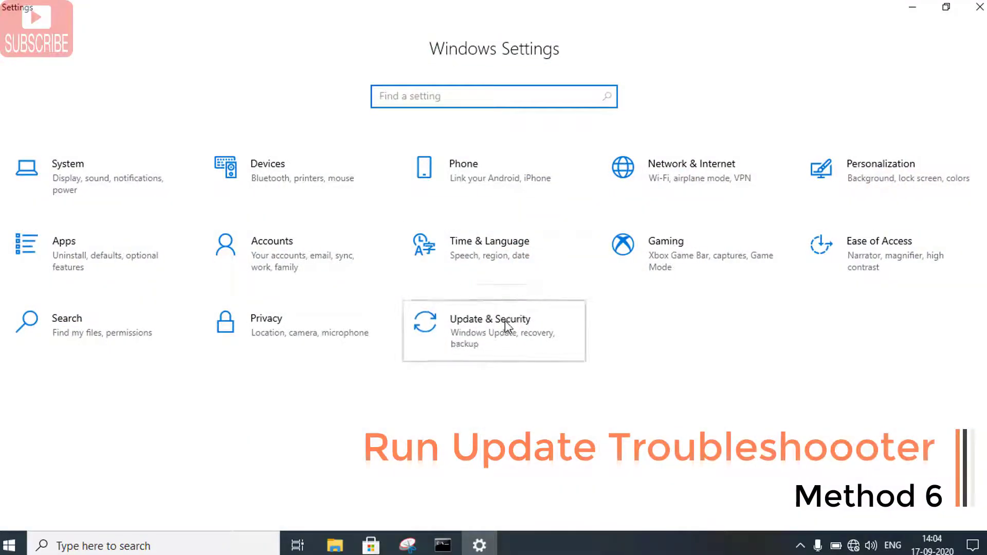
pyautogui.moveTo(515, 326)
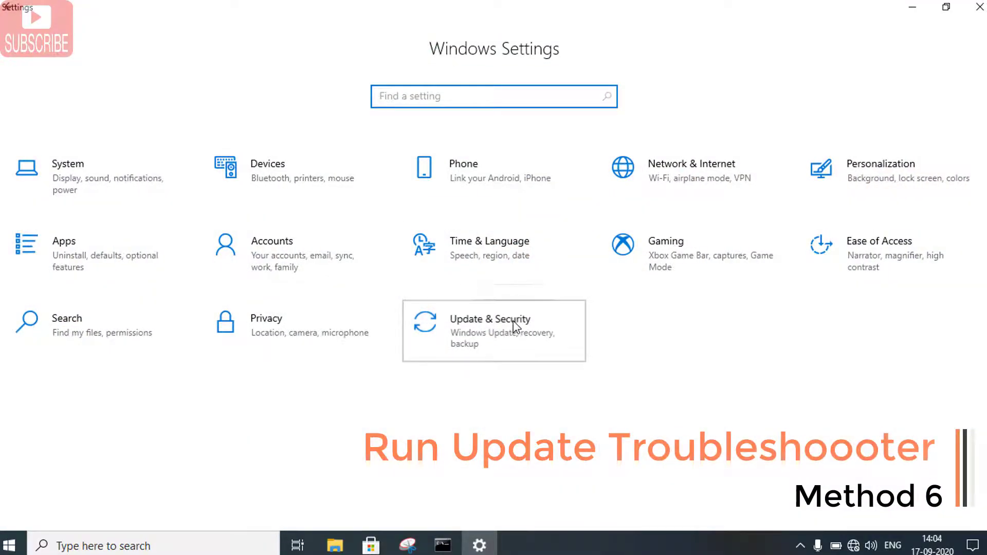
pyautogui.click(495, 330)
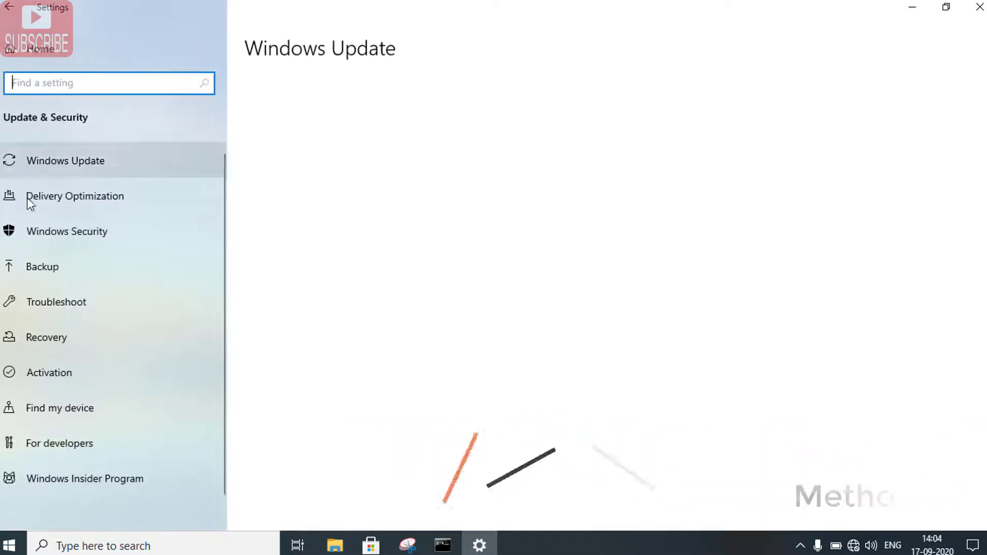
pyautogui.moveTo(56, 301)
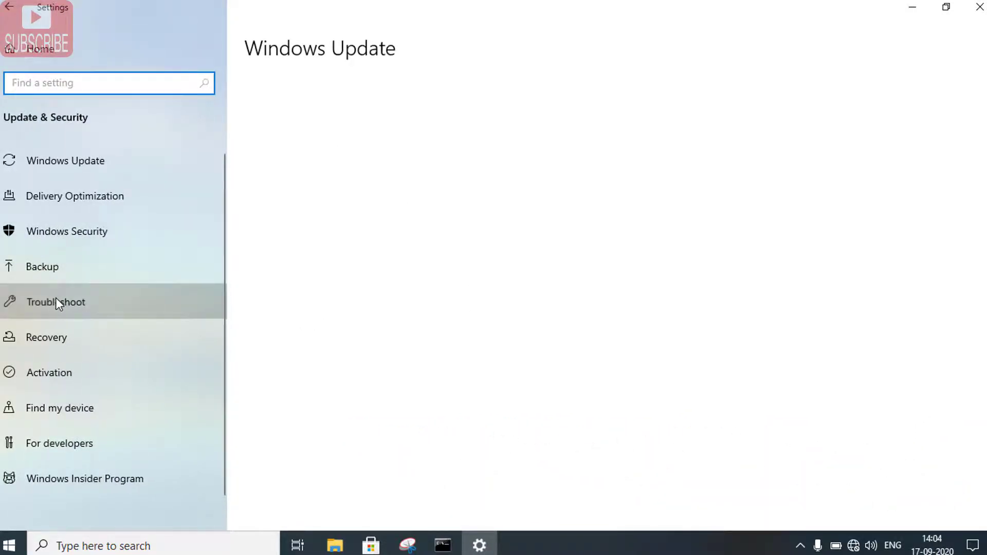
pyautogui.click(56, 302)
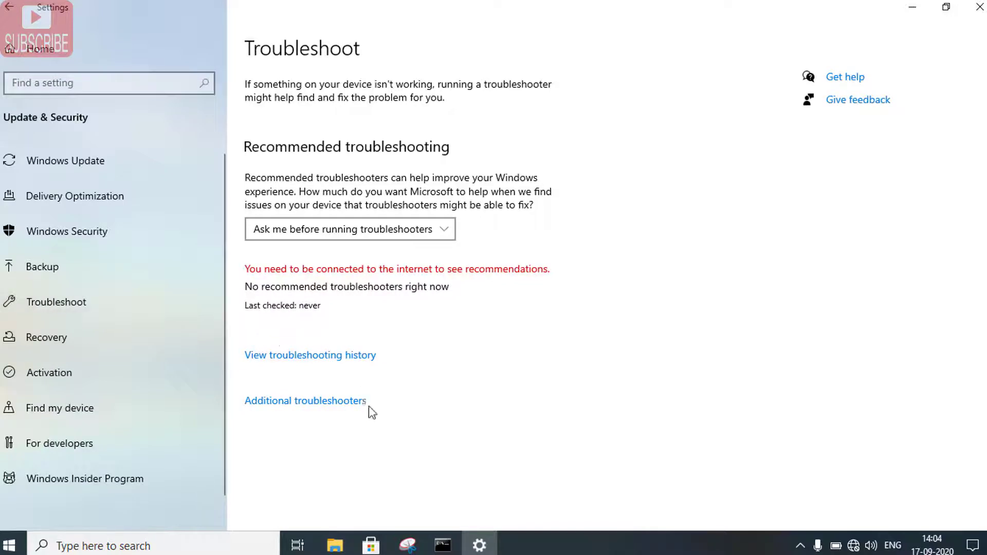
pyautogui.moveTo(324, 404)
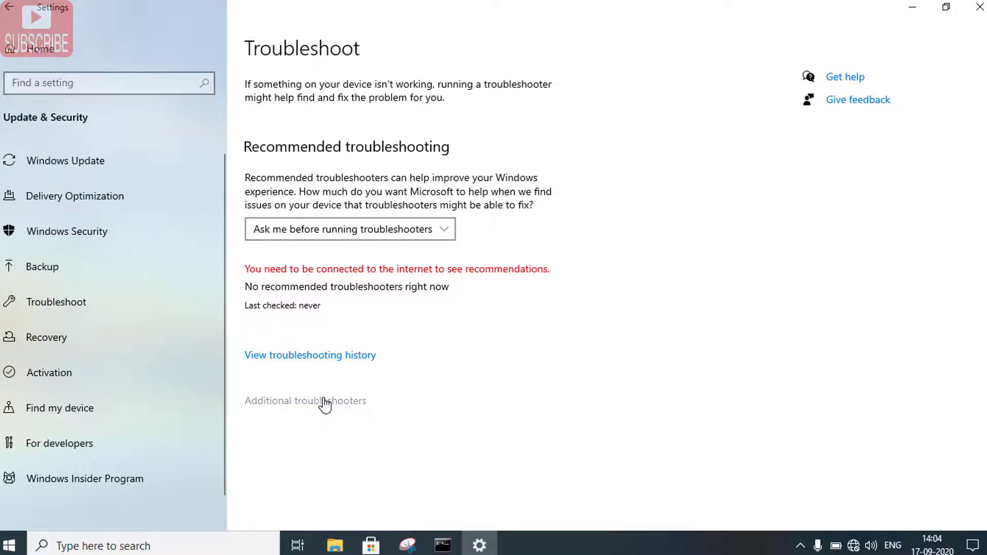
pyautogui.click(305, 401)
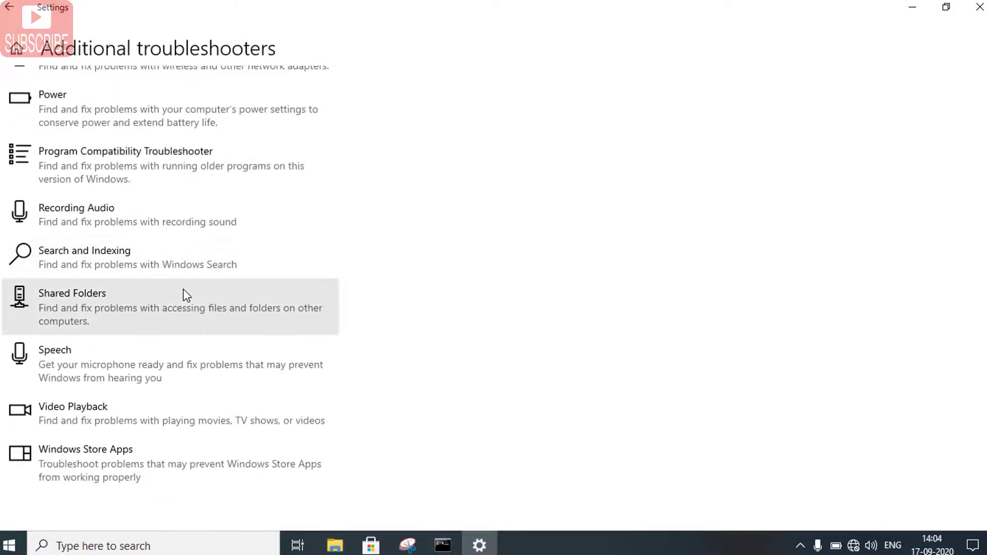
pyautogui.scroll(3)
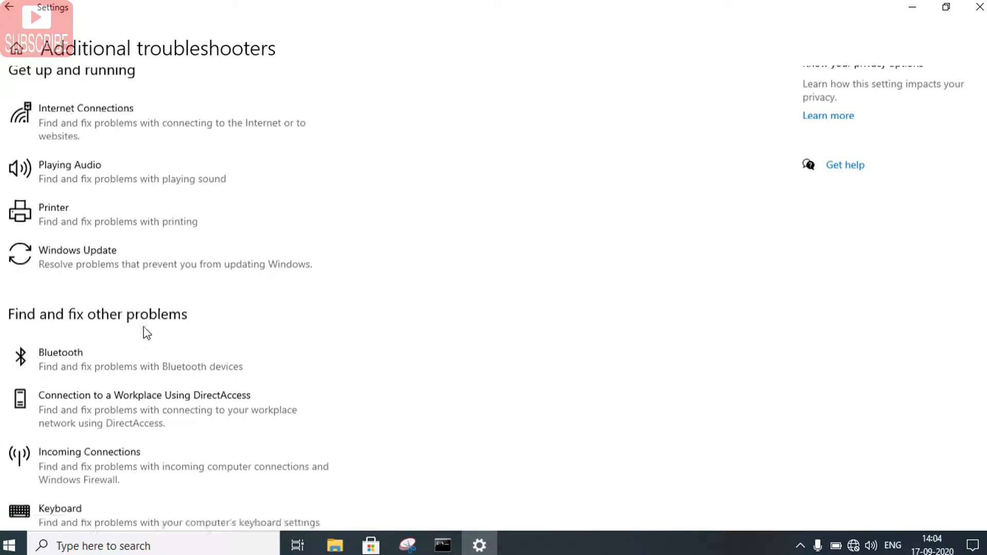
pyautogui.click(125, 256)
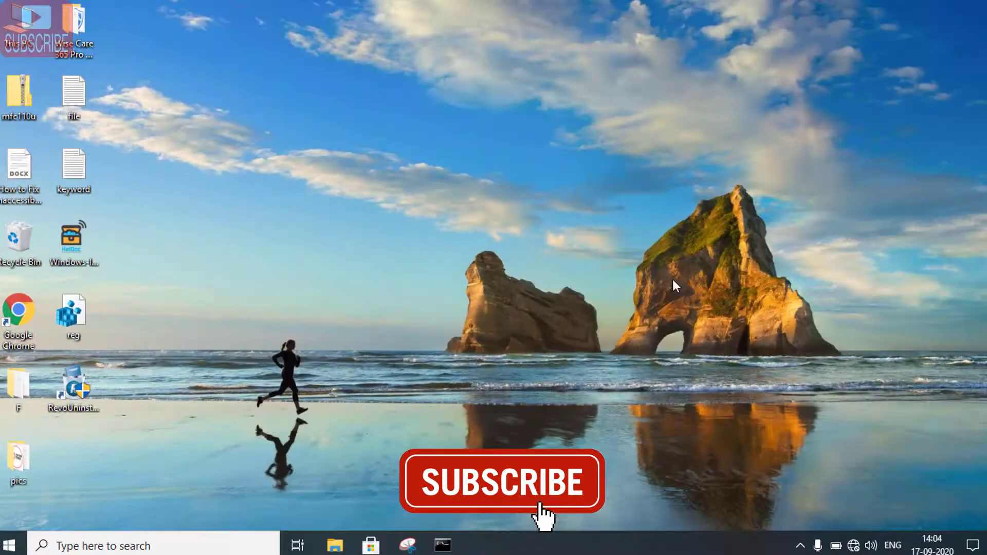
pyautogui.moveTo(443, 546)
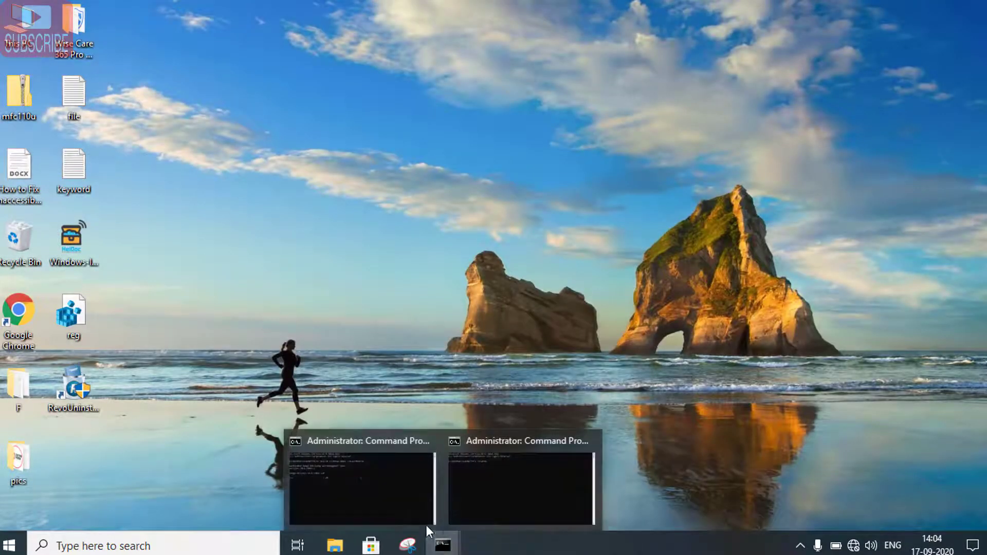
pyautogui.click(360, 487)
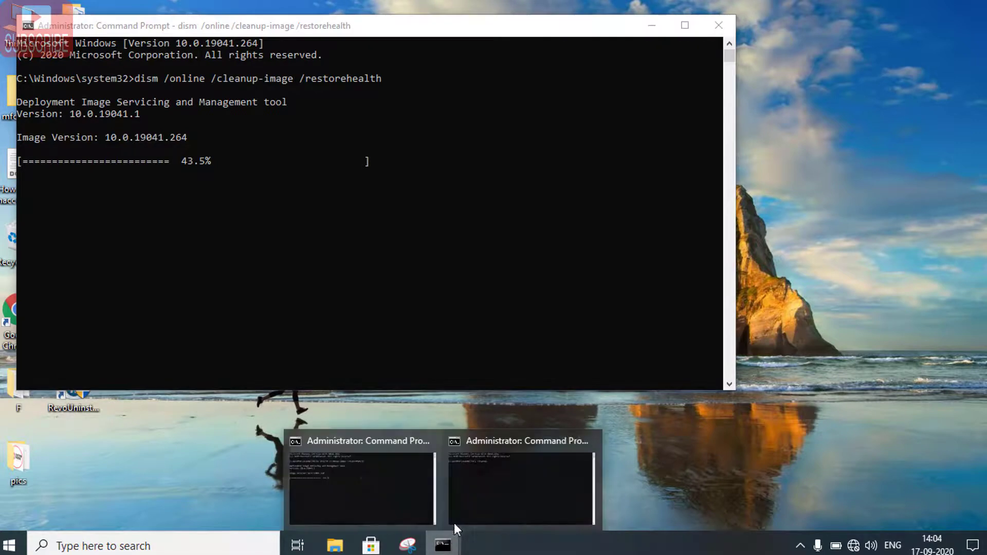
pyautogui.click(520, 487)
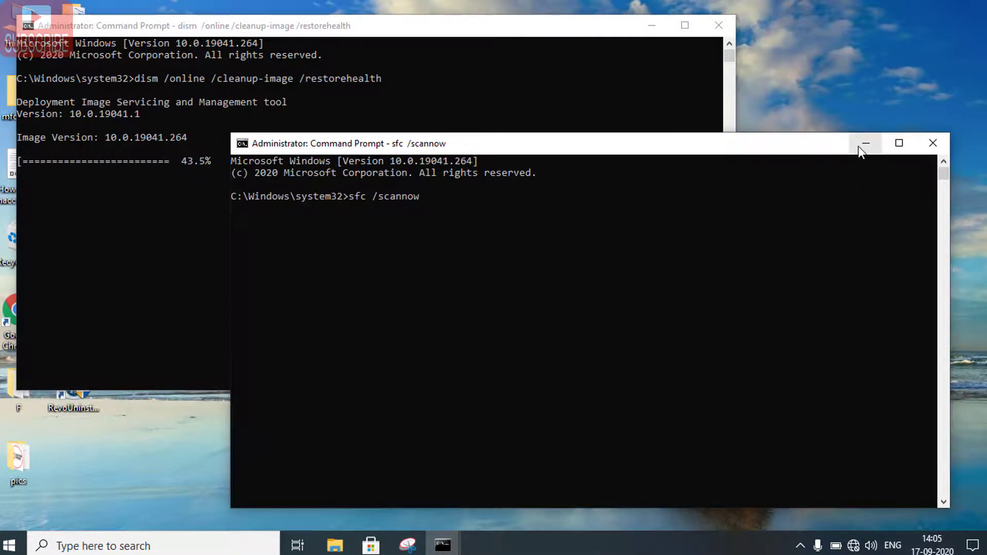
pyautogui.click(864, 143)
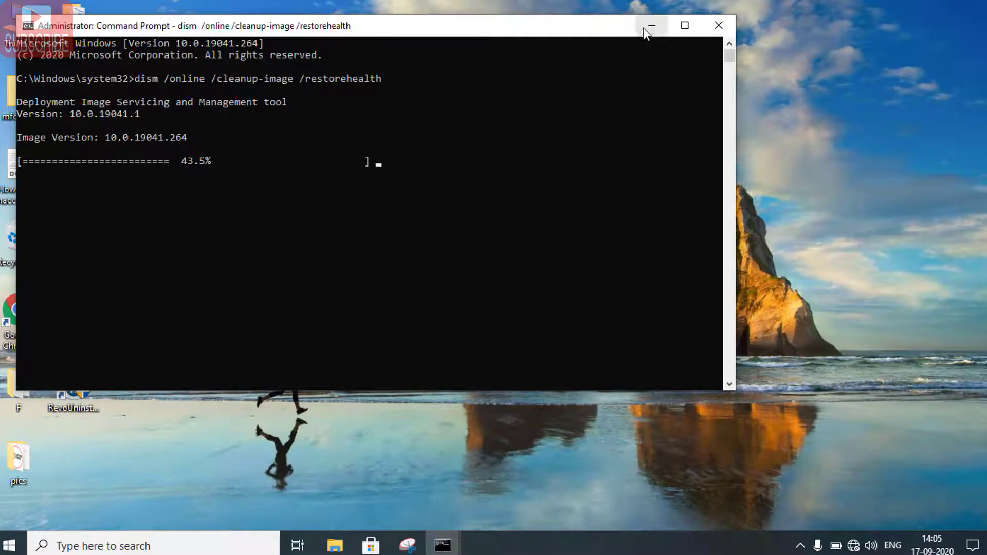
pyautogui.click(651, 24)
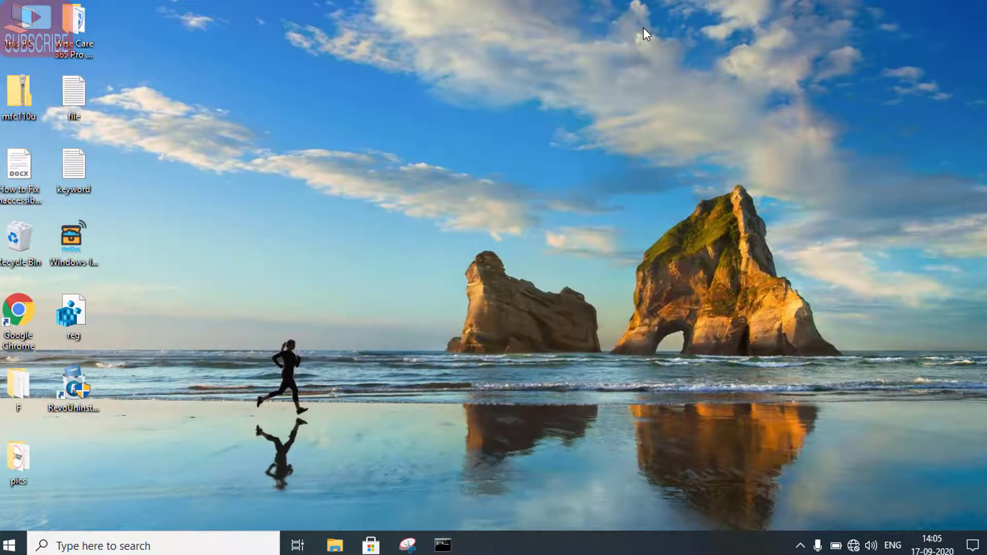